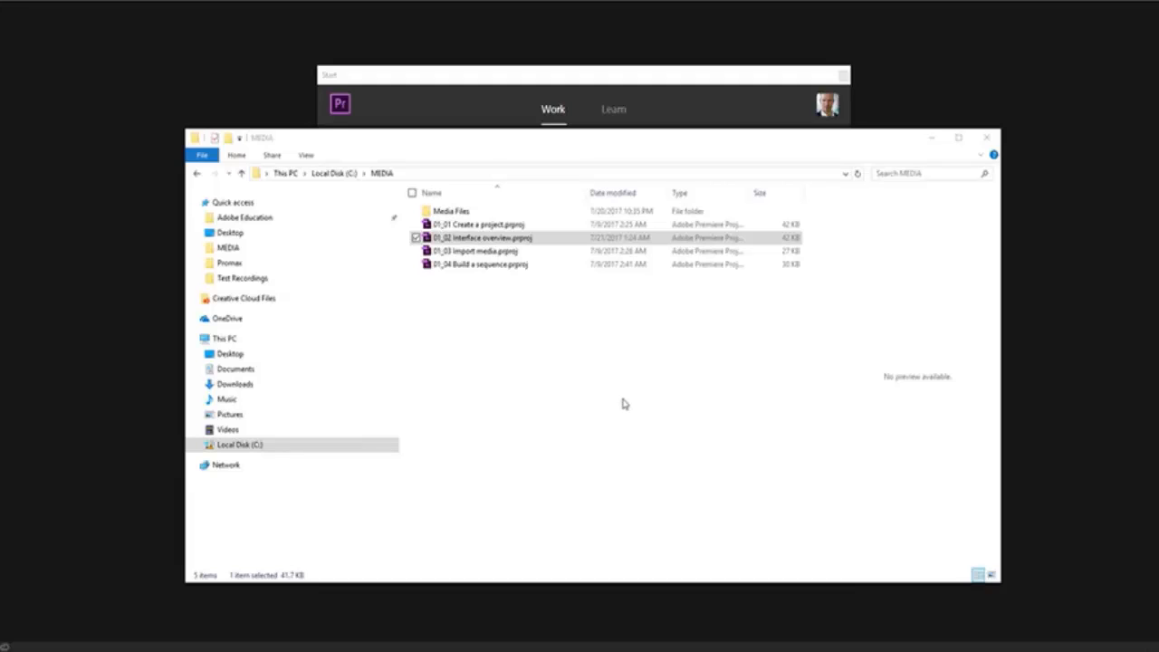
mouse_move(464, 274)
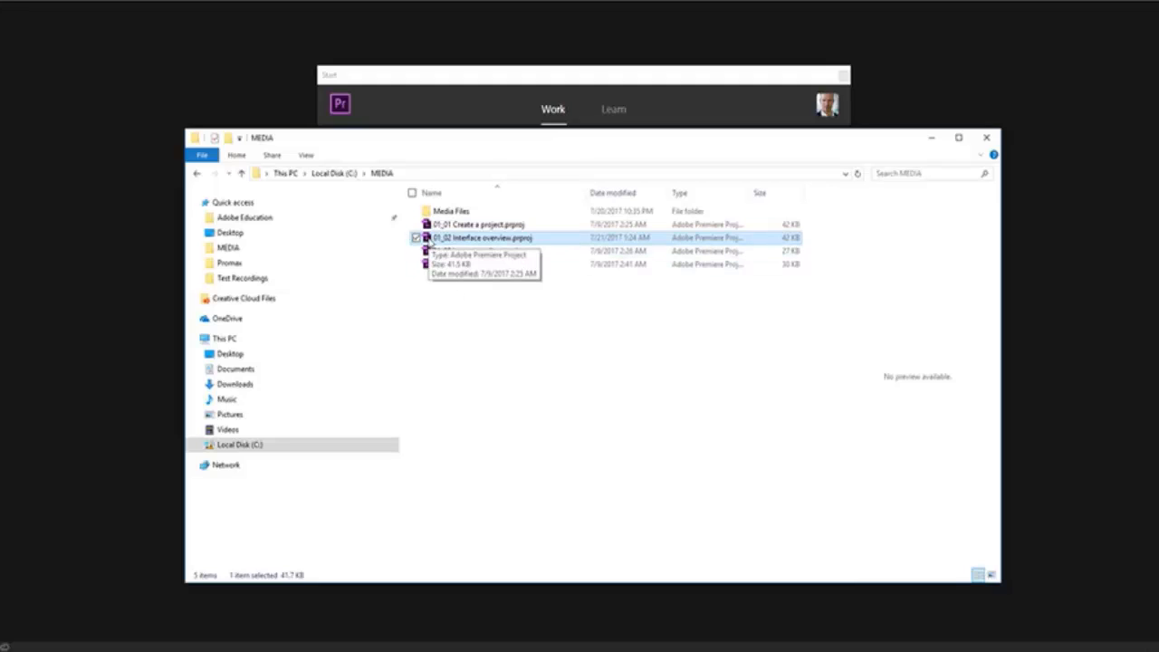
Step: Open 01_02 Interface overview.prproj from the MEDIA folder in Premiere Pro
double_click(484, 238)
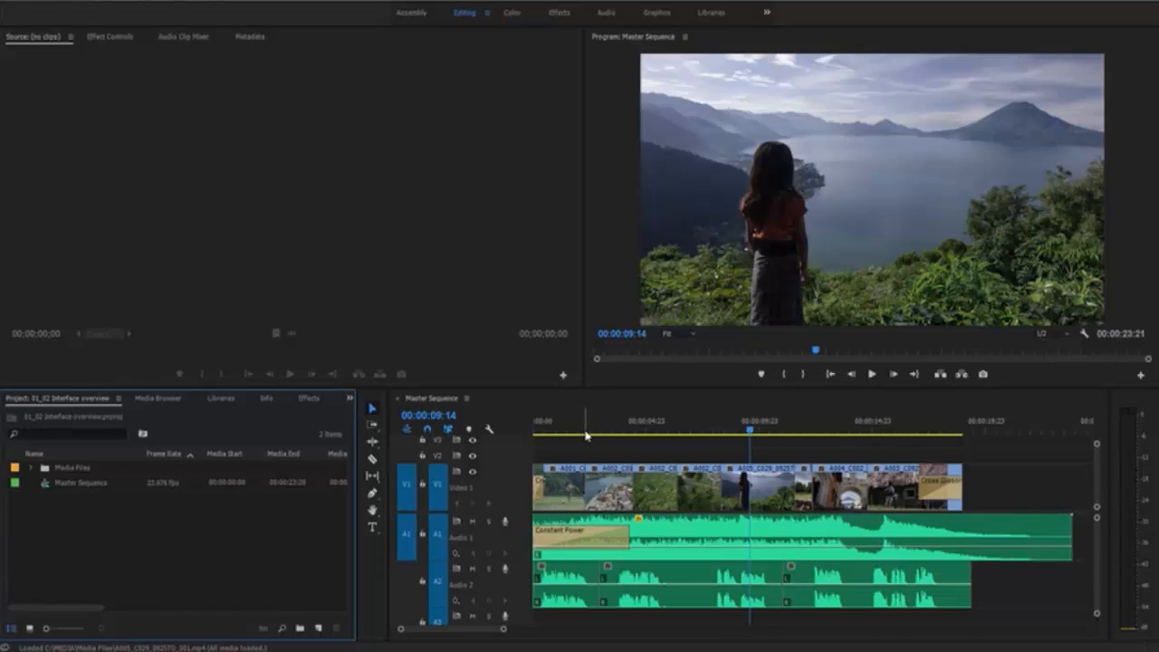
mouse_move(589, 451)
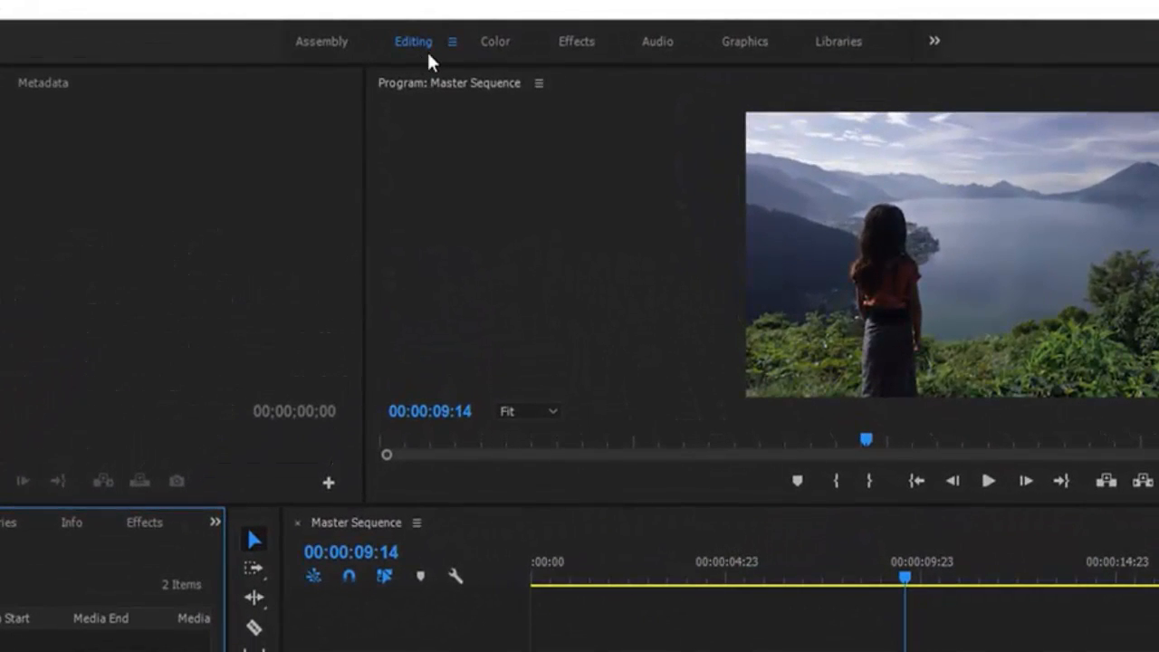
mouse_move(425, 61)
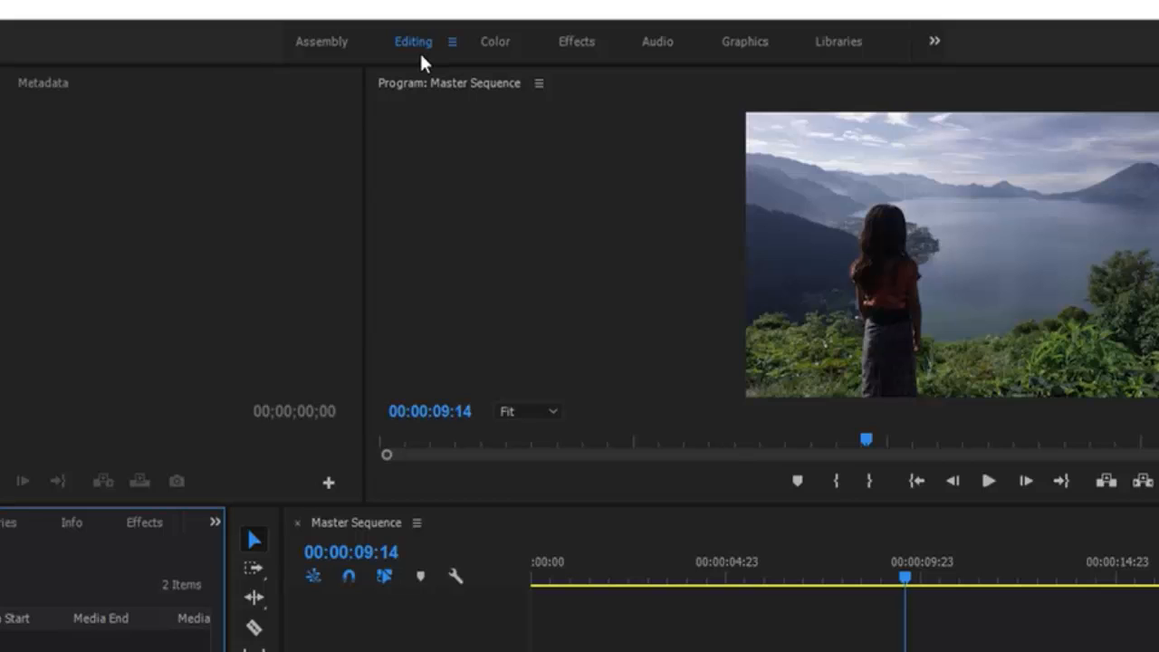
mouse_move(590, 62)
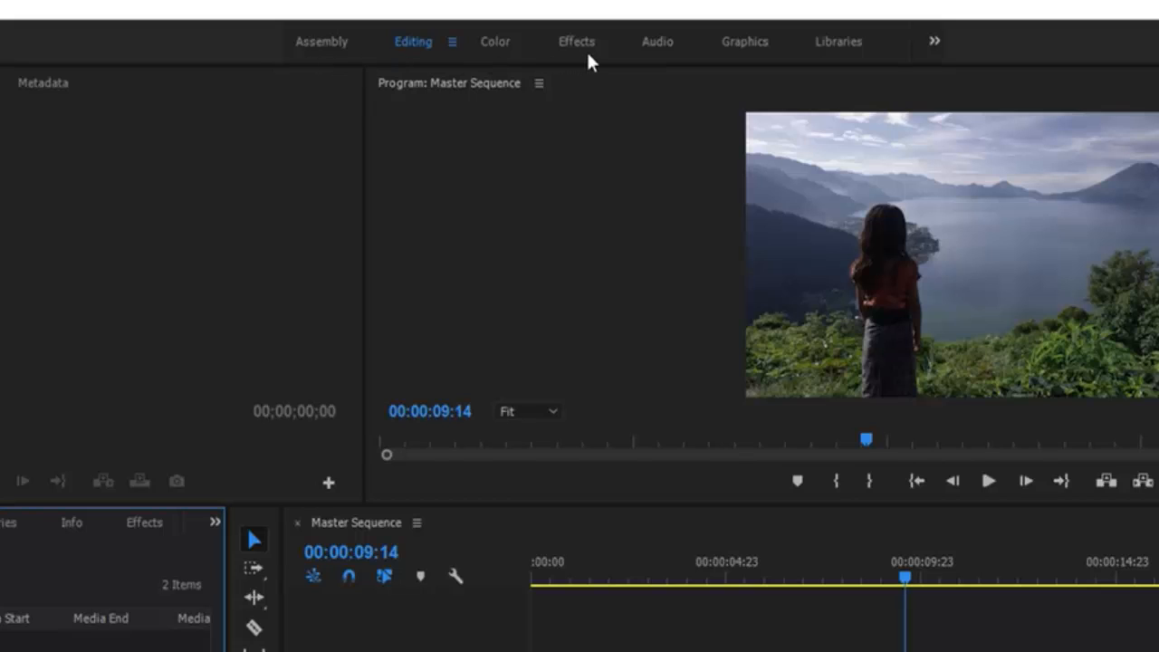
mouse_move(572, 61)
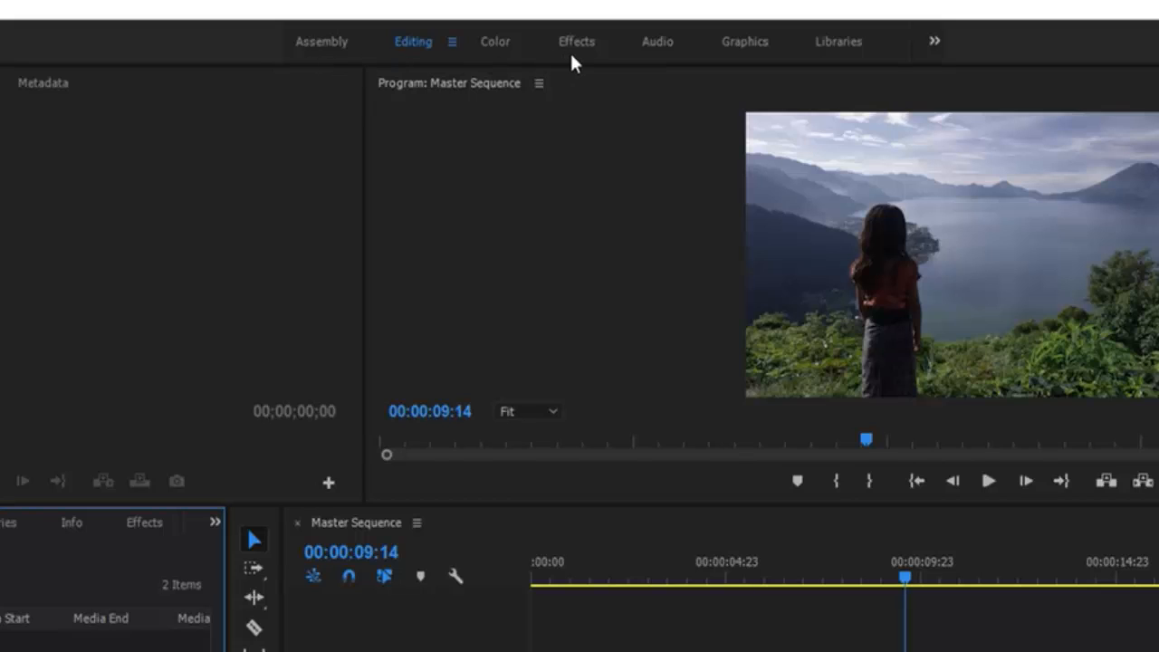
mouse_move(433, 147)
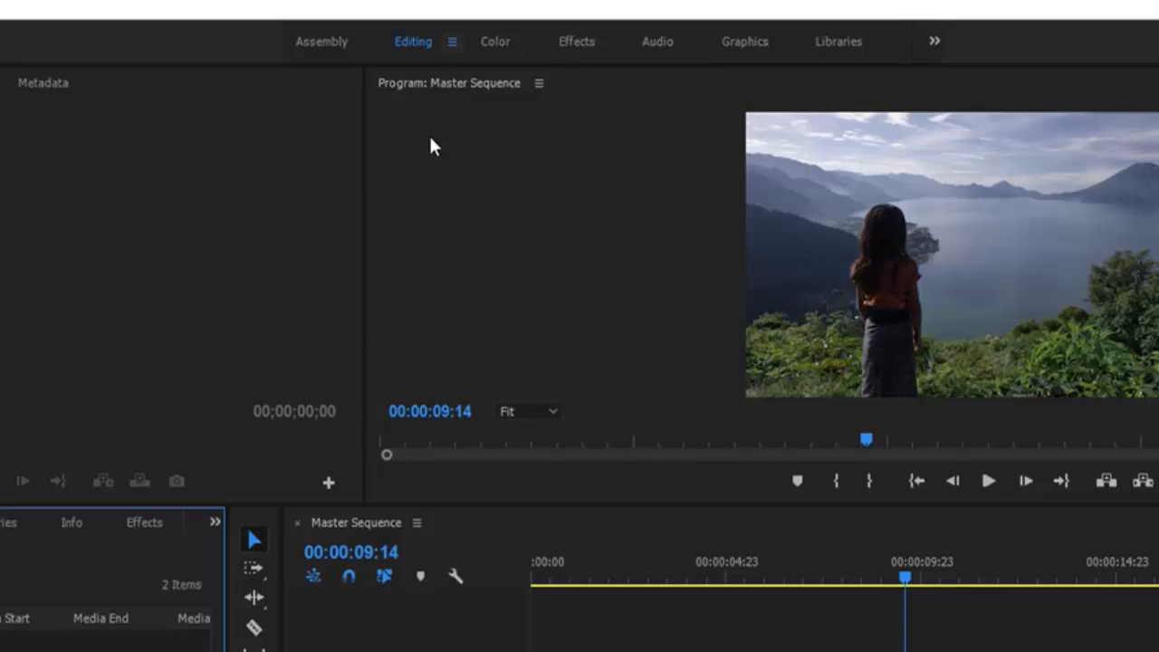
mouse_move(503, 292)
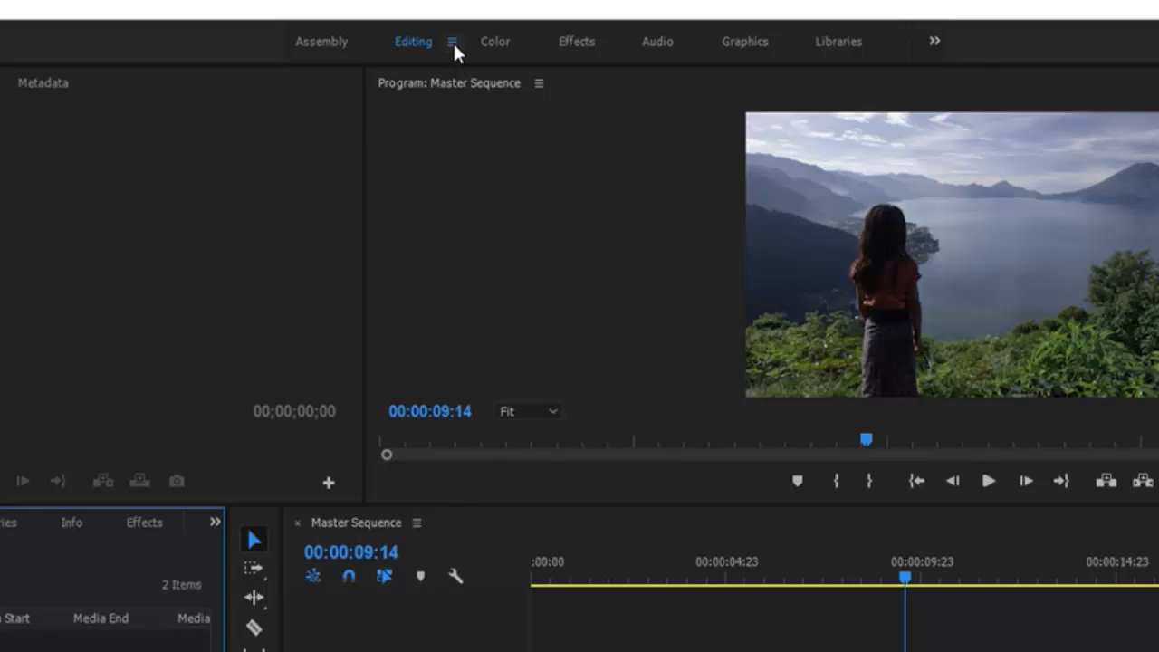
Step: Apply Reset to Saved Layout to the Editing workspace from its workspace menu
click(452, 42)
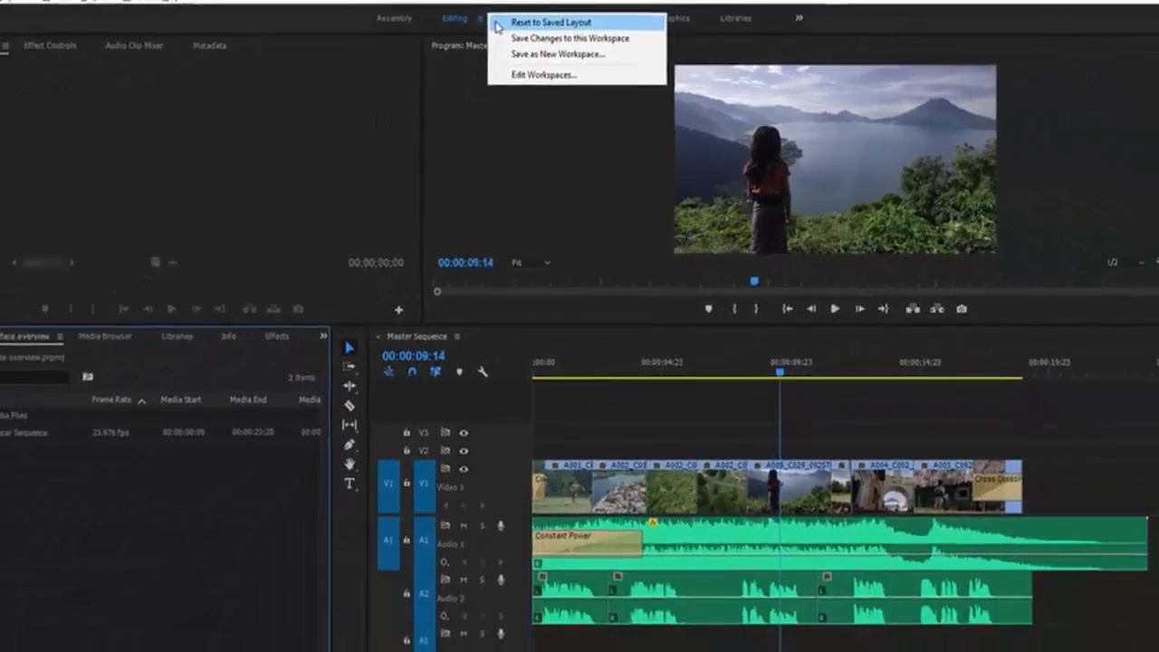
click(545, 22)
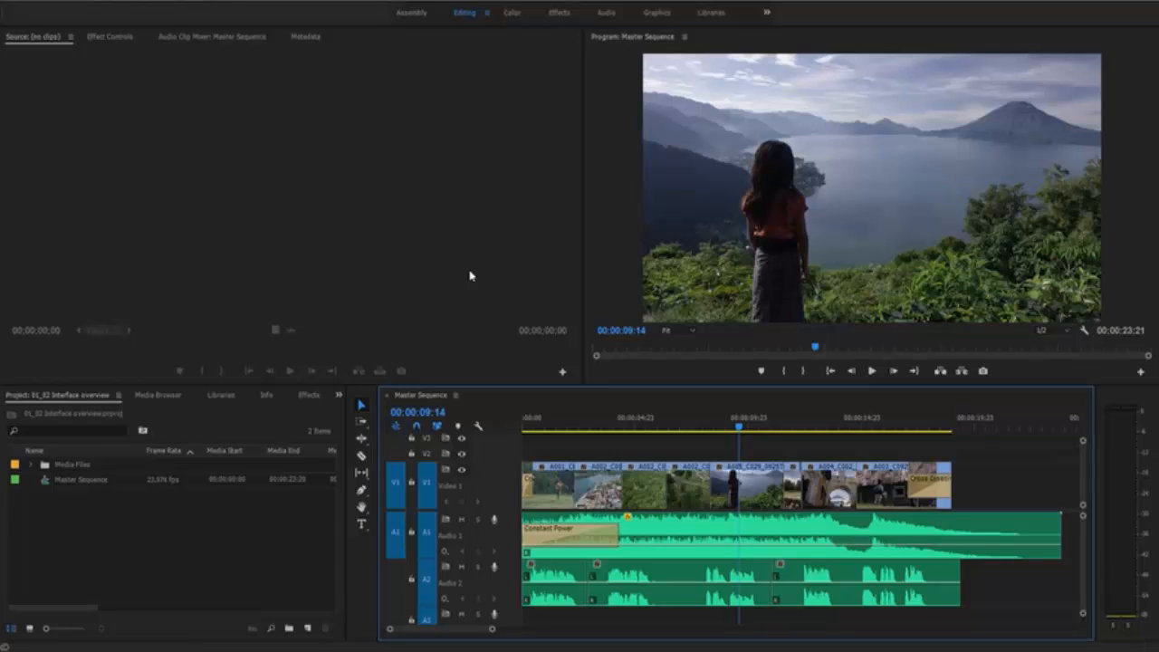
mouse_move(274, 171)
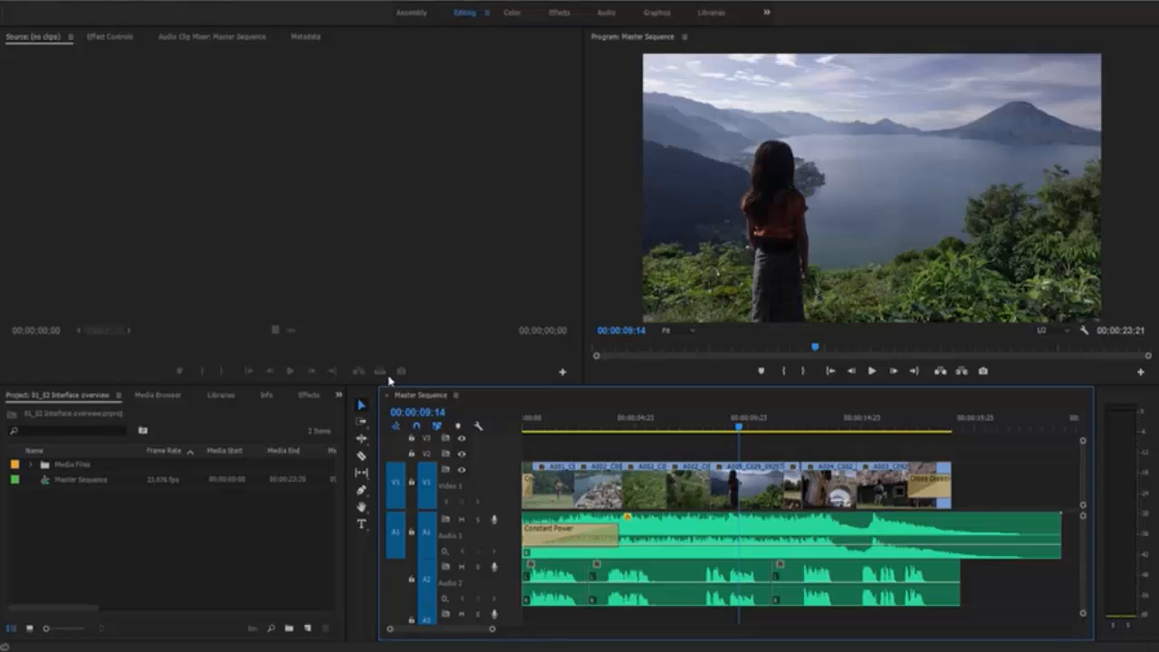
mouse_move(593, 411)
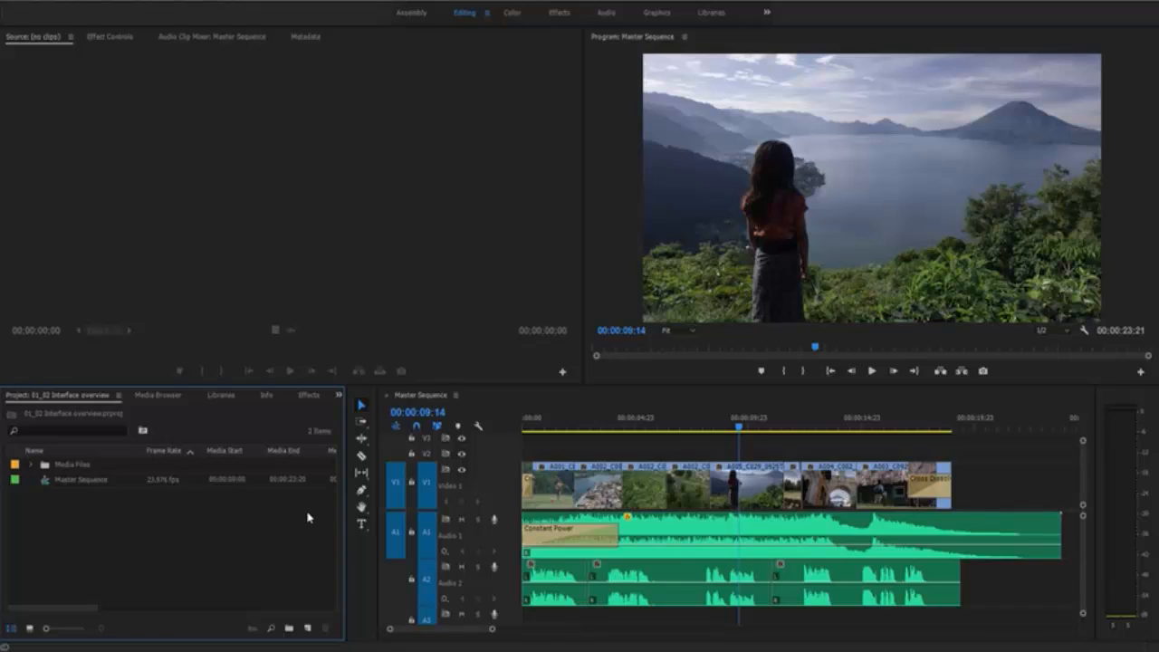
mouse_move(304, 519)
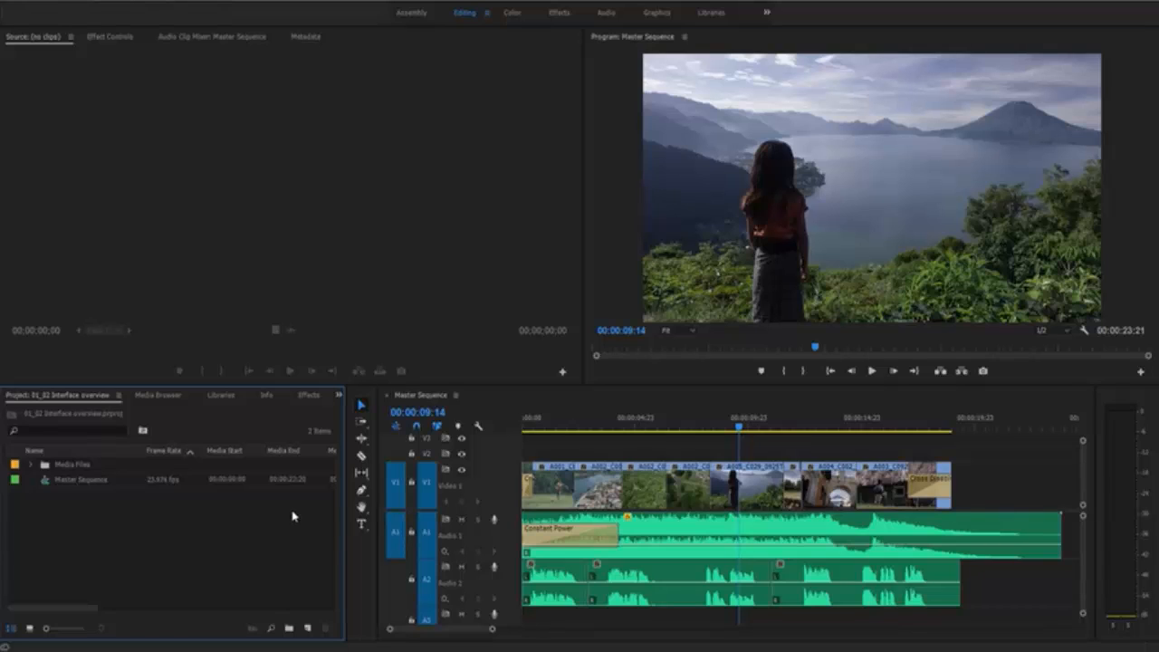
mouse_move(286, 516)
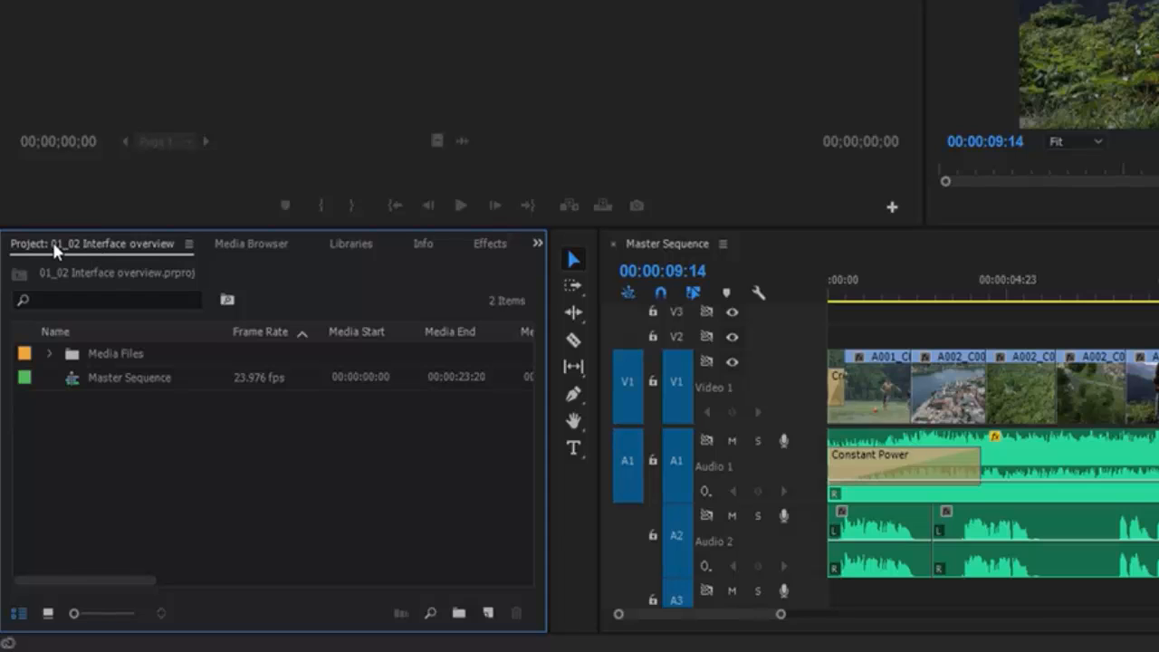
mouse_move(249, 254)
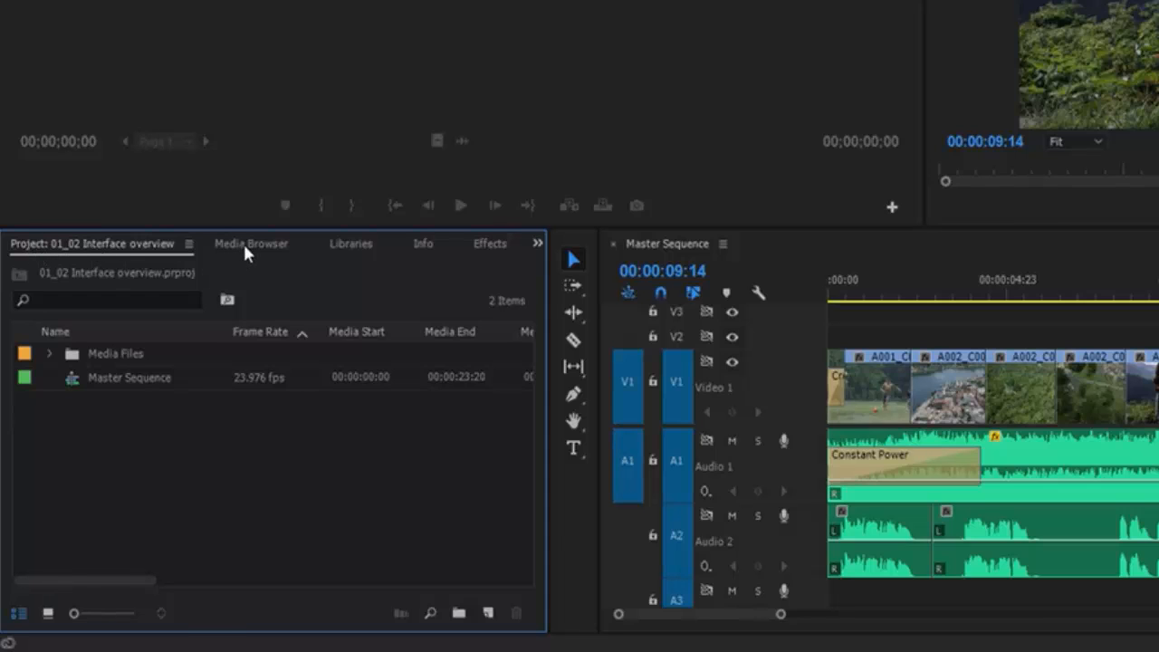
click(251, 243)
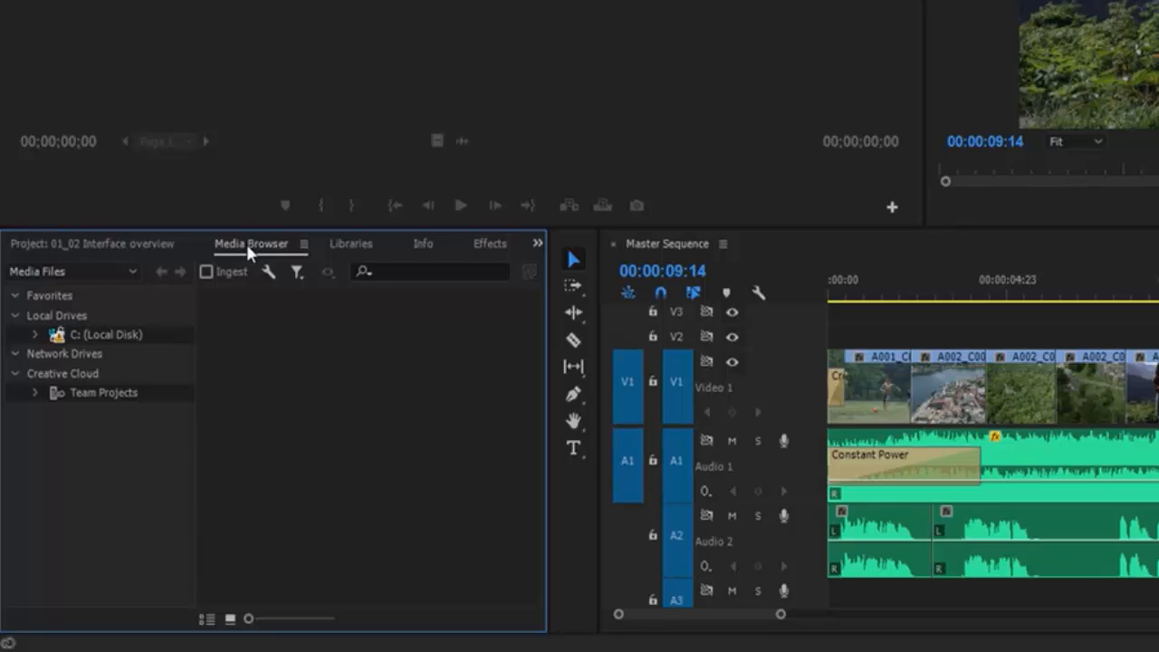
mouse_move(339, 254)
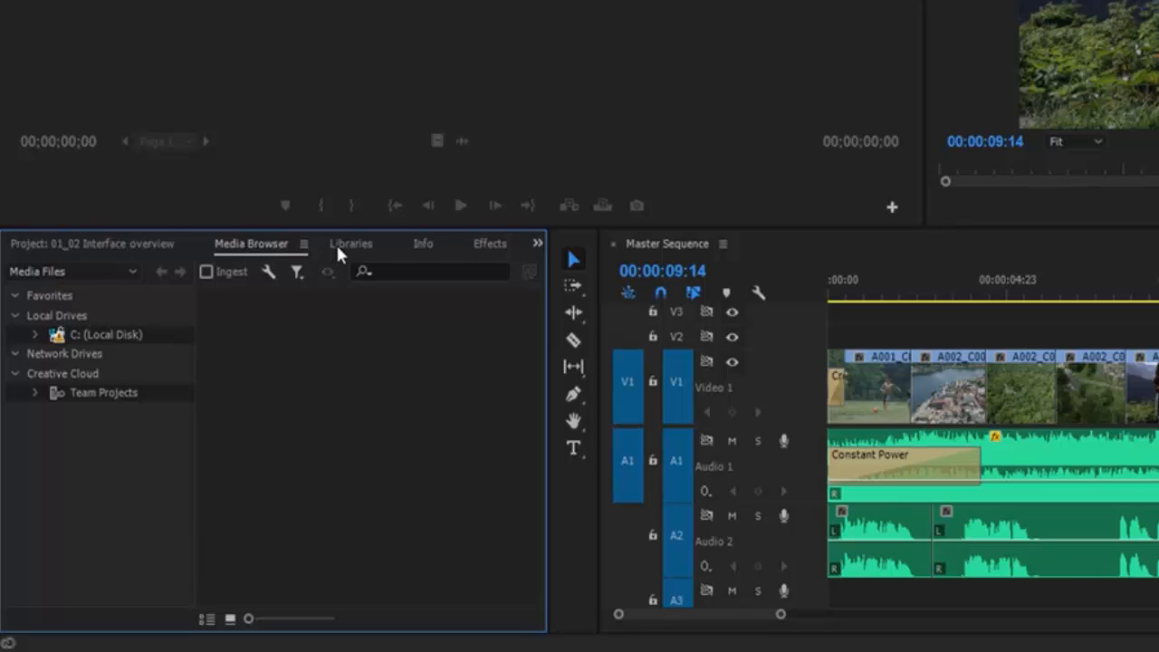
click(422, 244)
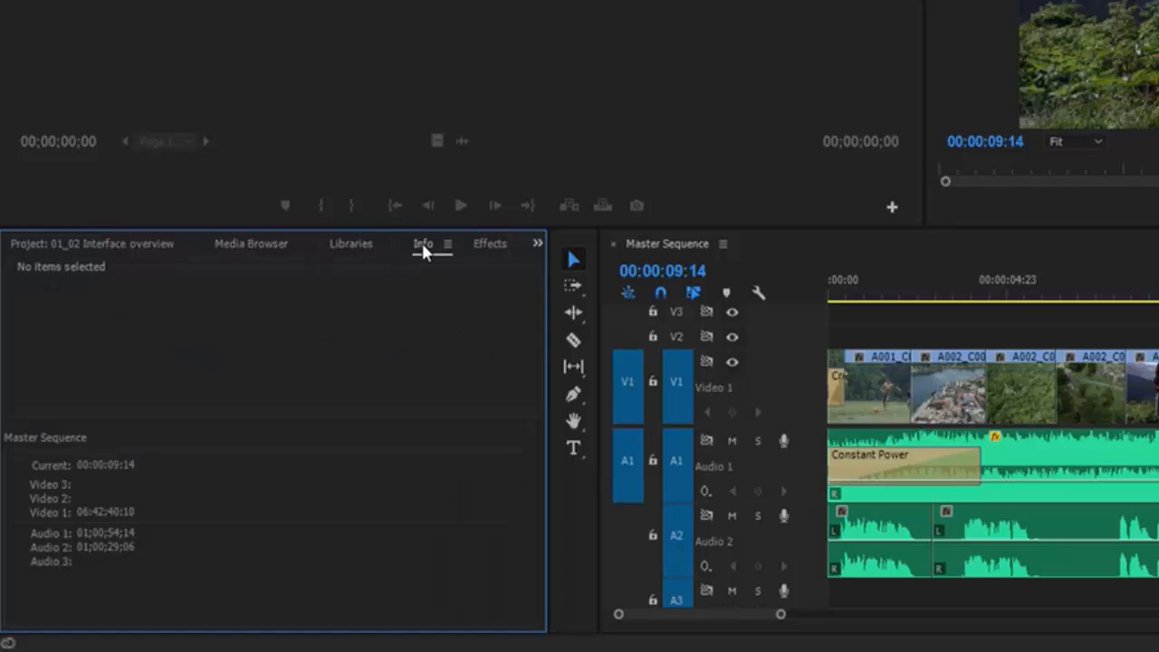
click(251, 243)
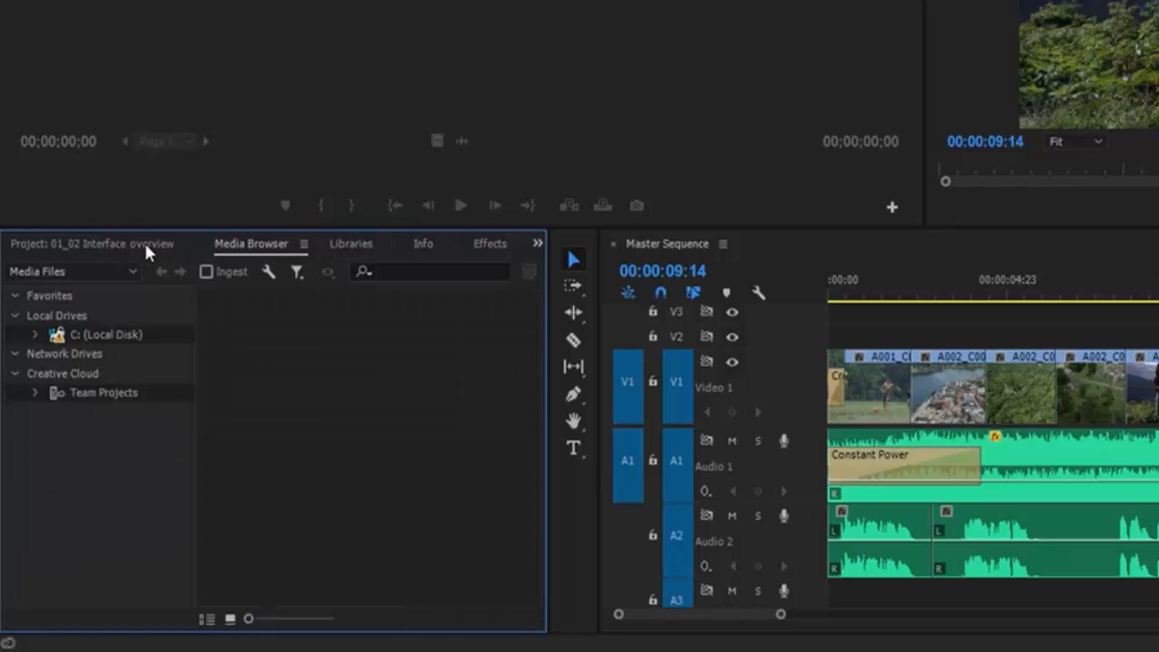
click(82, 243)
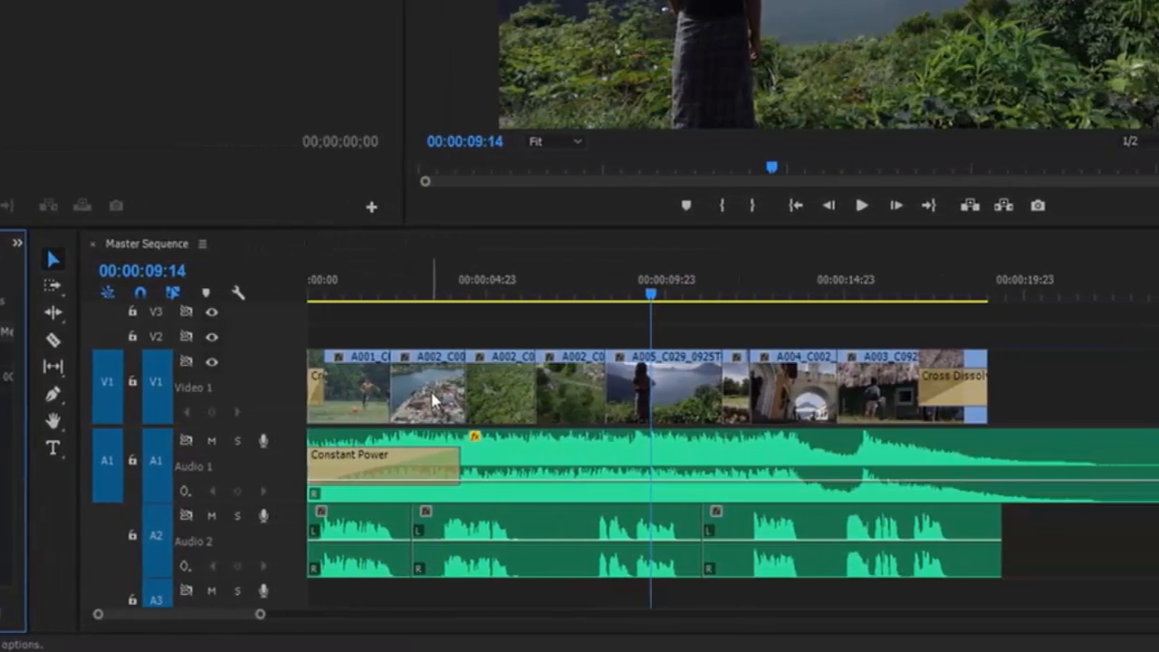
right_click(435, 398)
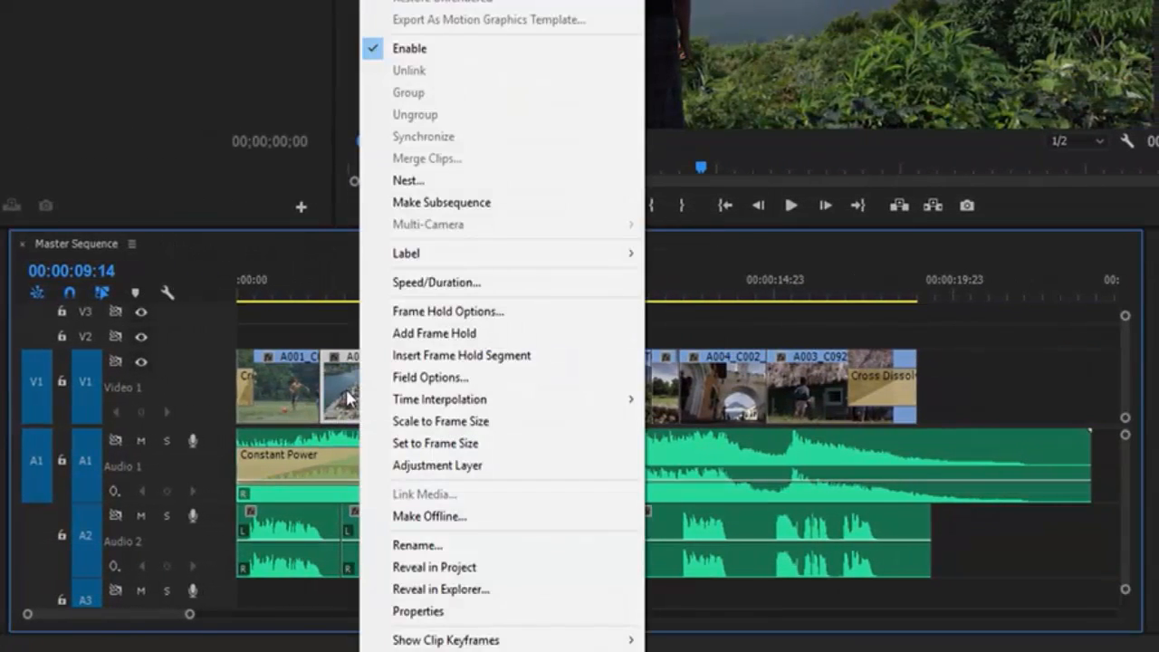
mouse_move(340, 426)
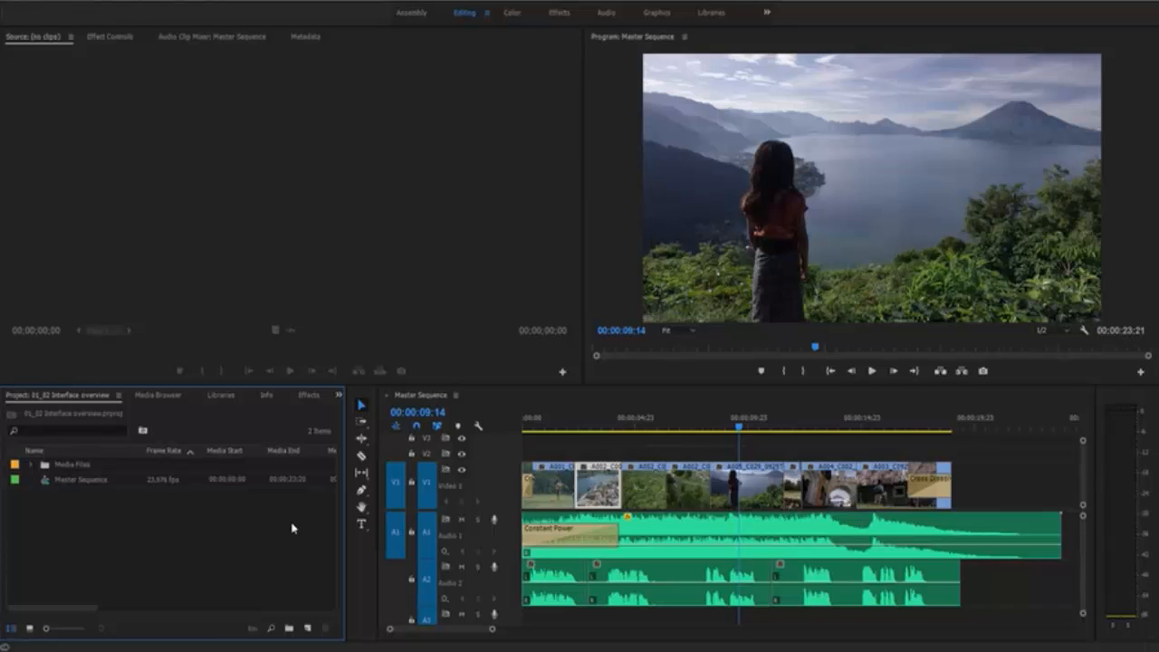
mouse_move(193, 5)
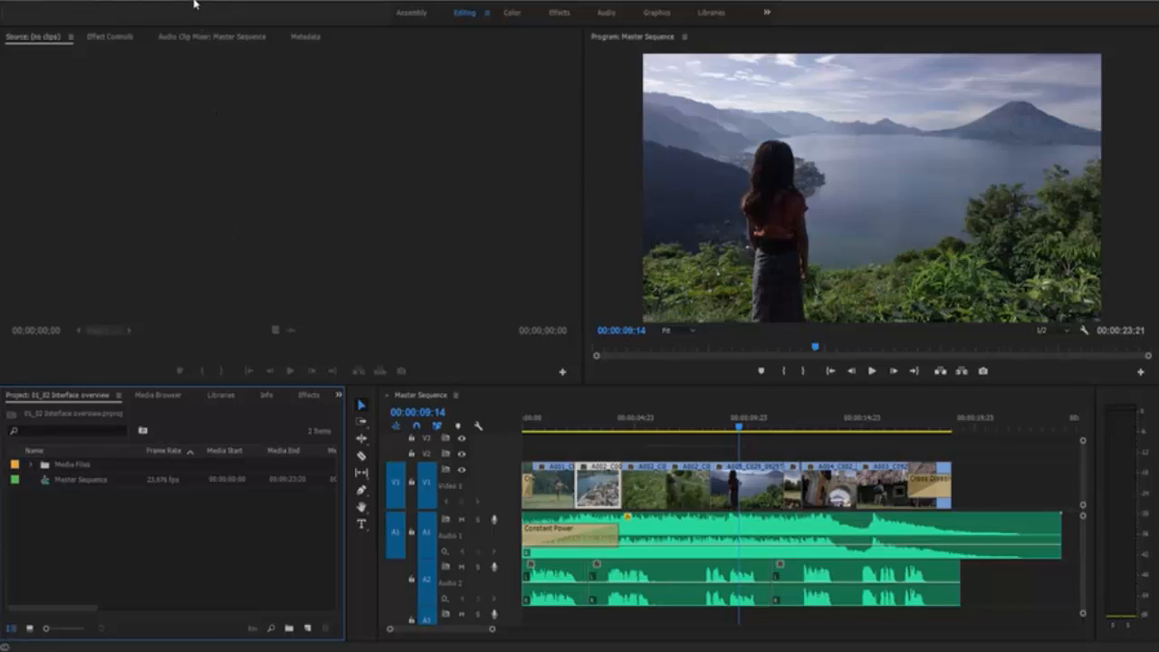
Step: Show the Media Browser, return to the Project panel, then close the project
click(190, 6)
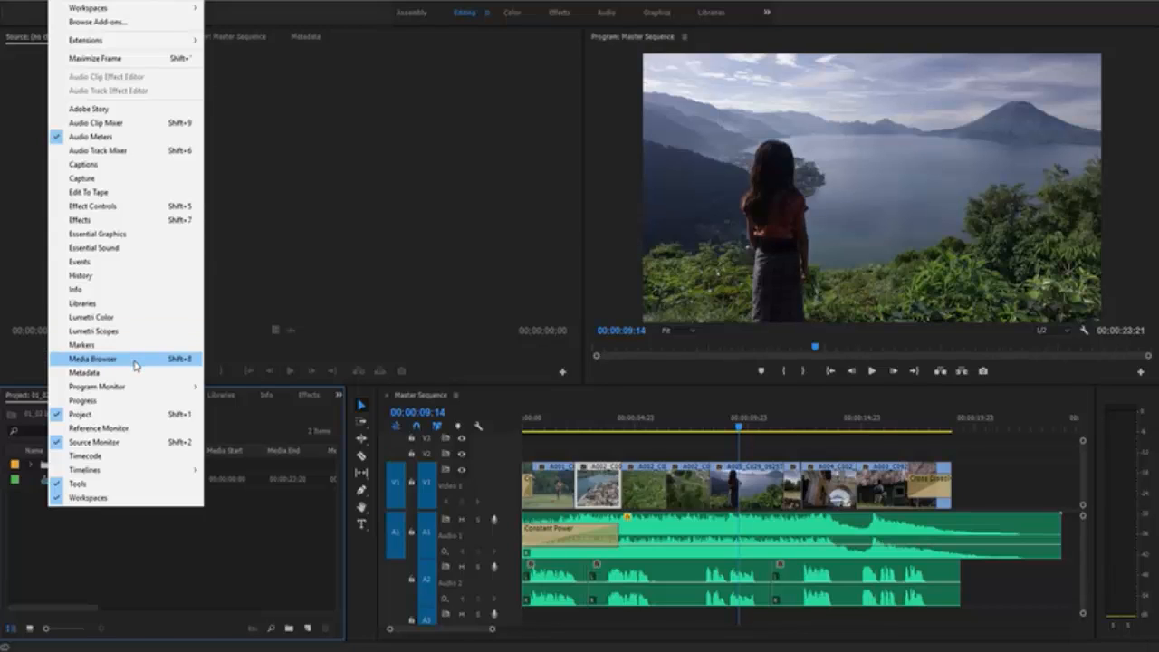
click(92, 359)
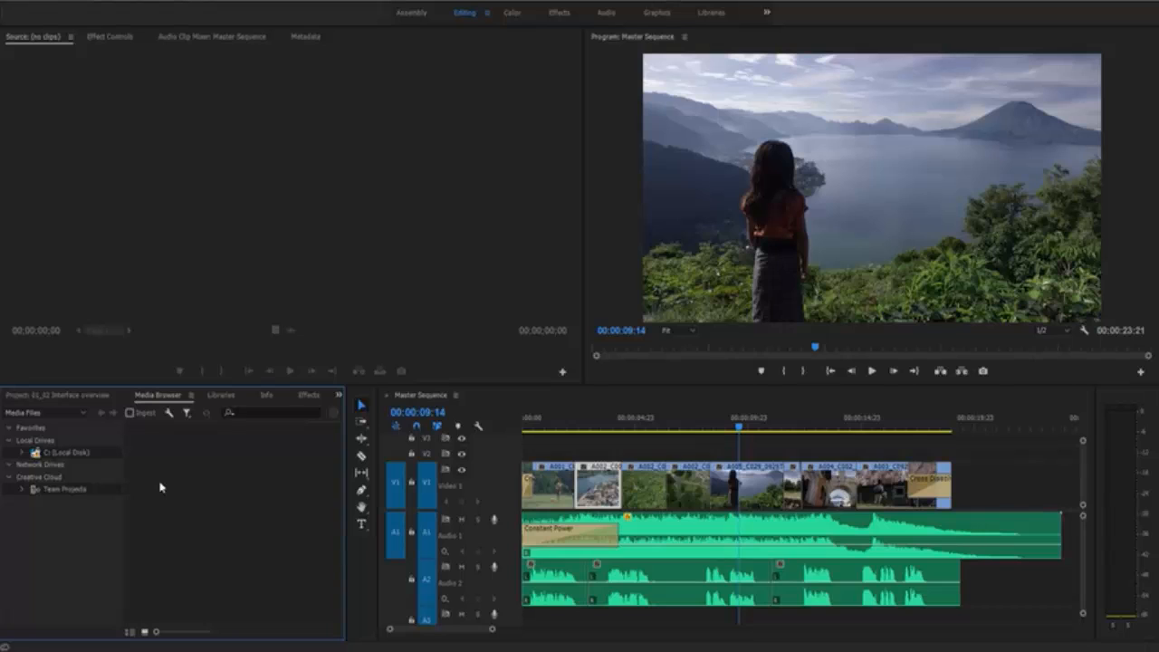
click(59, 395)
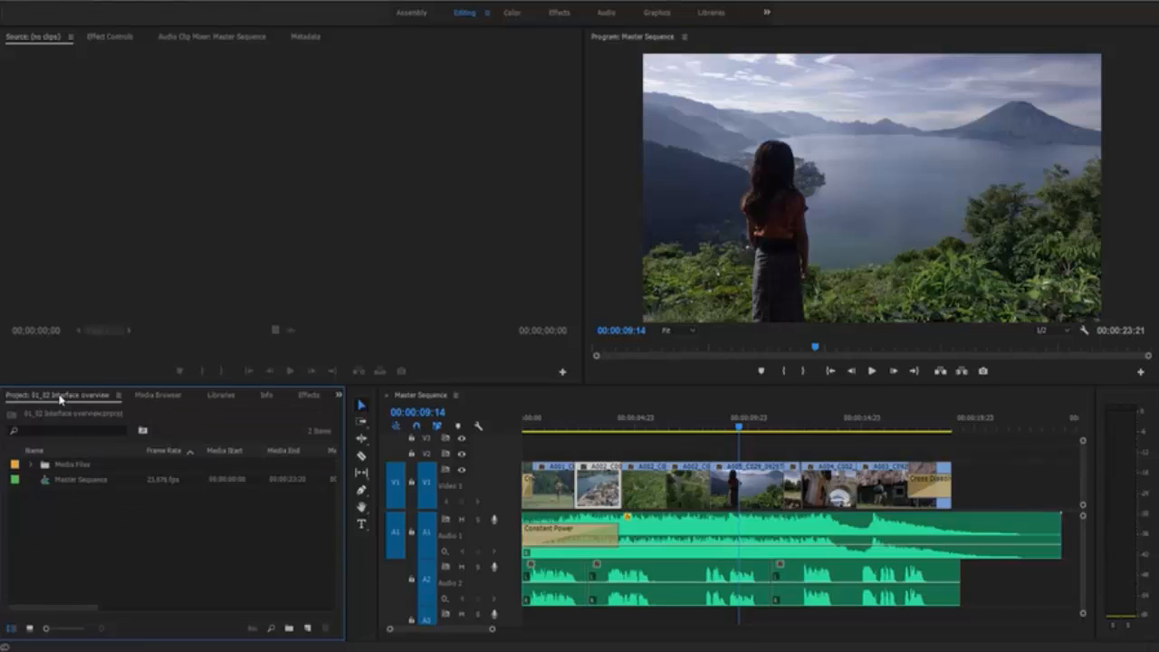
mouse_move(9, 4)
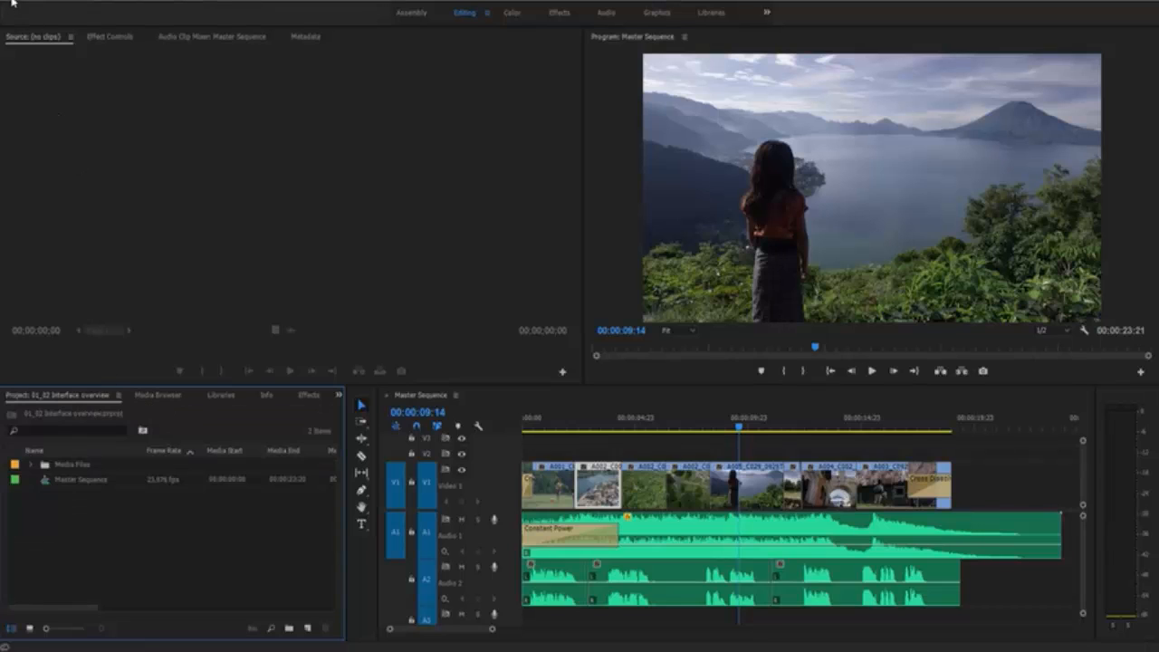
click(18, 5)
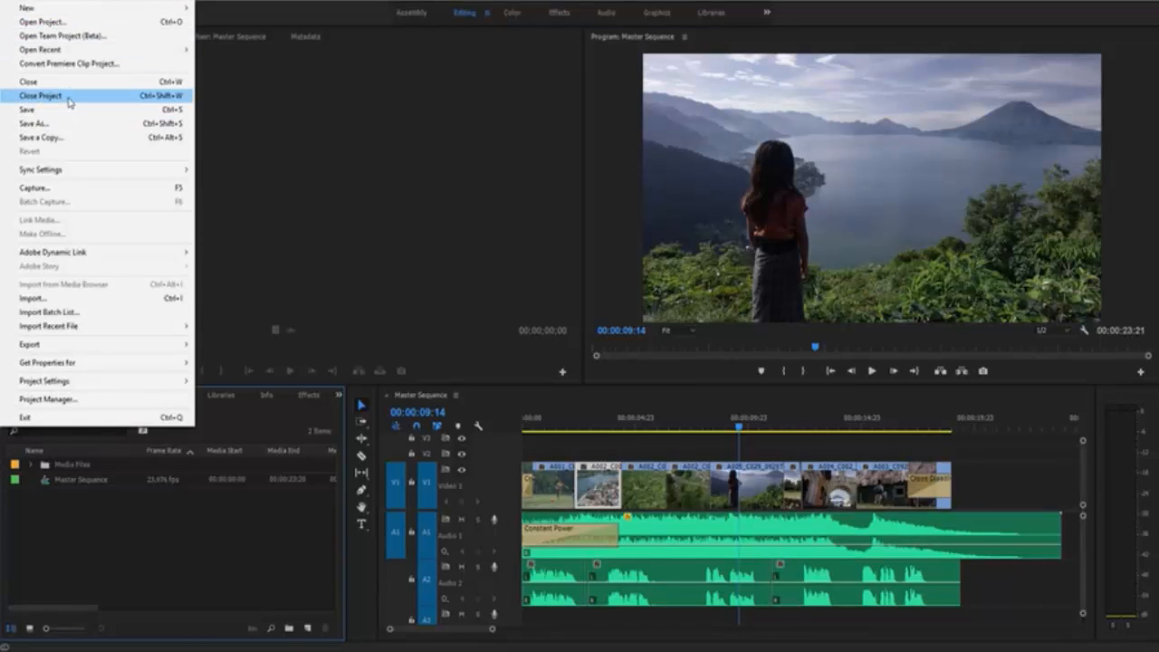
click(41, 95)
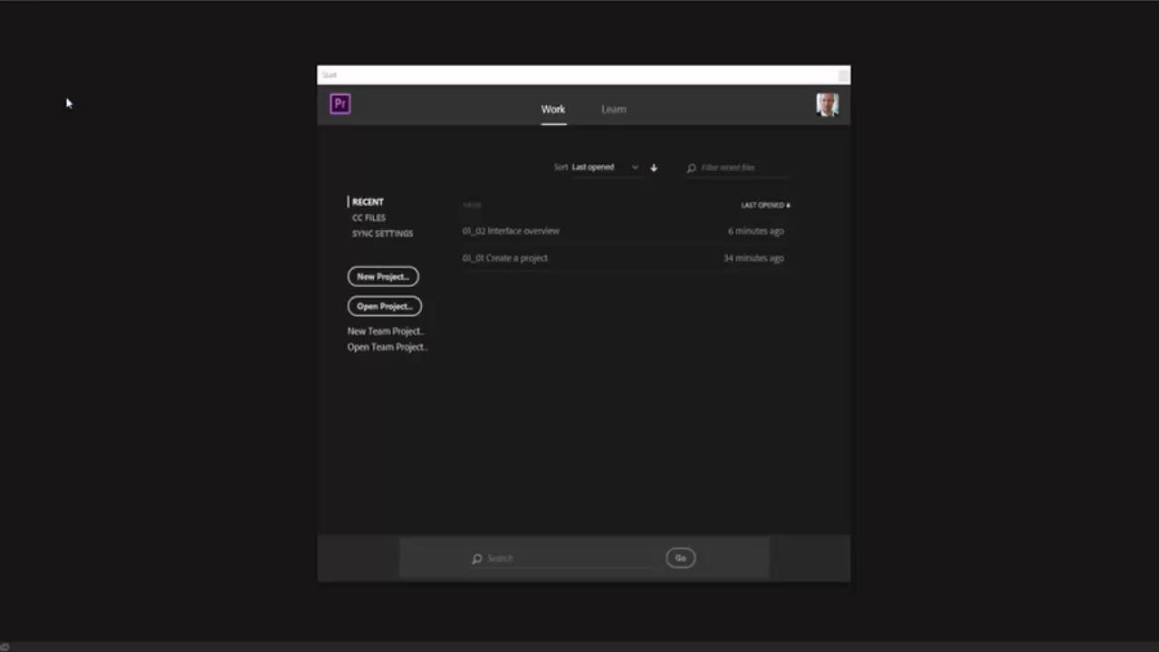